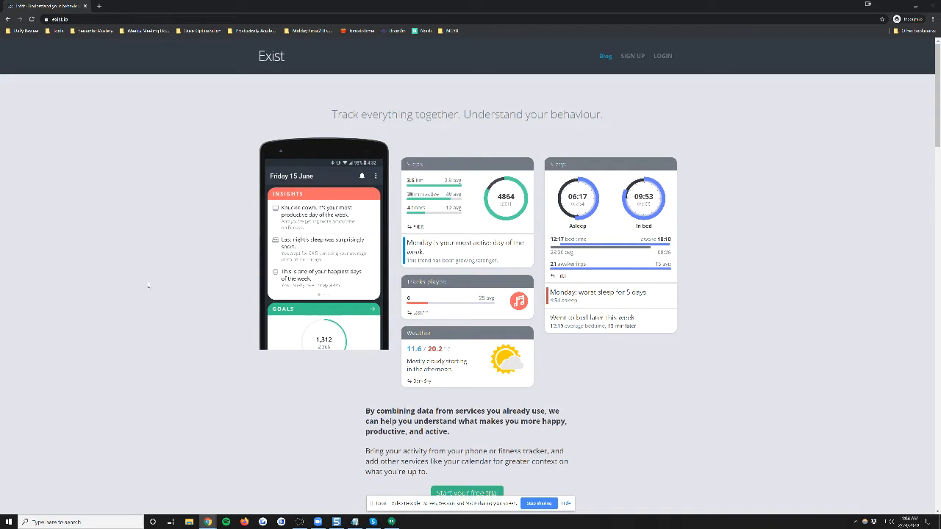
- Scroll through connected services such as Garmin, Google Fit and Strava, then the services available to connect
{"action": "scroll", "scroll_direction": "down", "scroll_amount": 3}
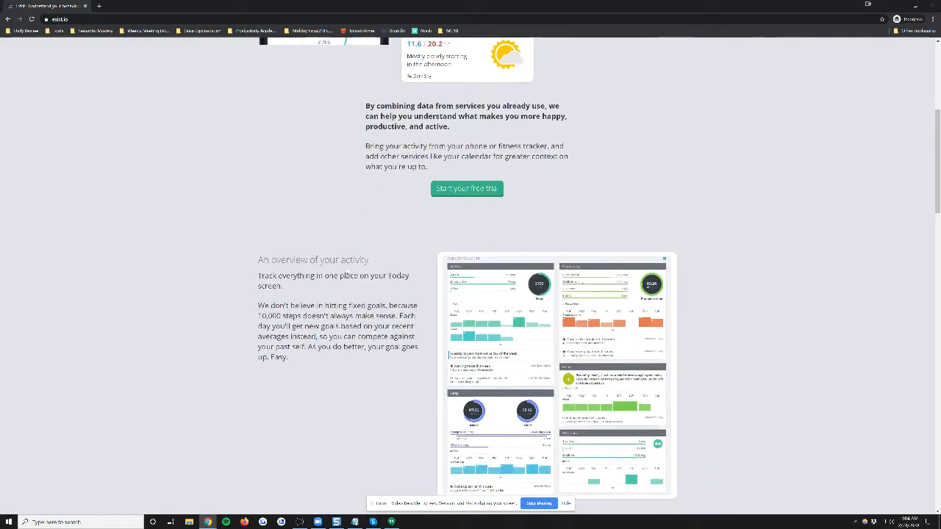
{"action": "scroll", "scroll_direction": "up", "scroll_amount": 3}
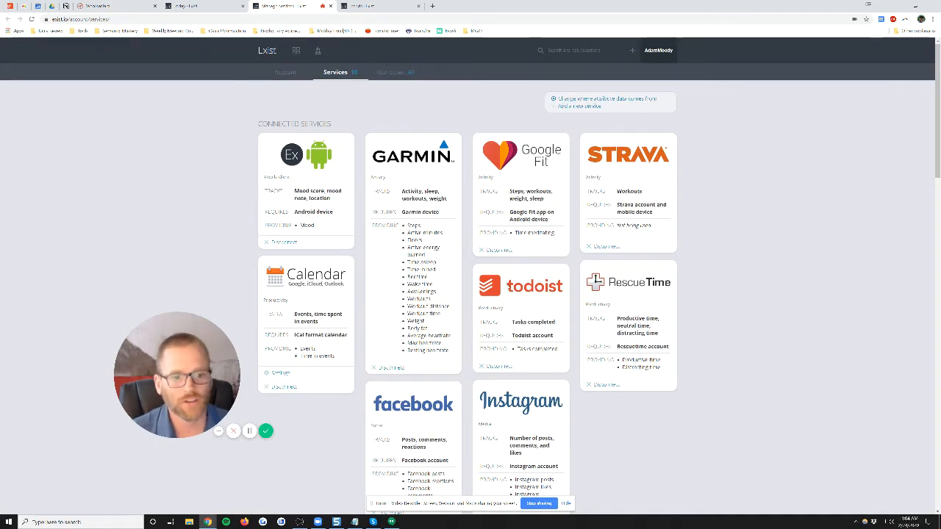
{"action": "scroll", "scroll_direction": "down", "scroll_amount": 3}
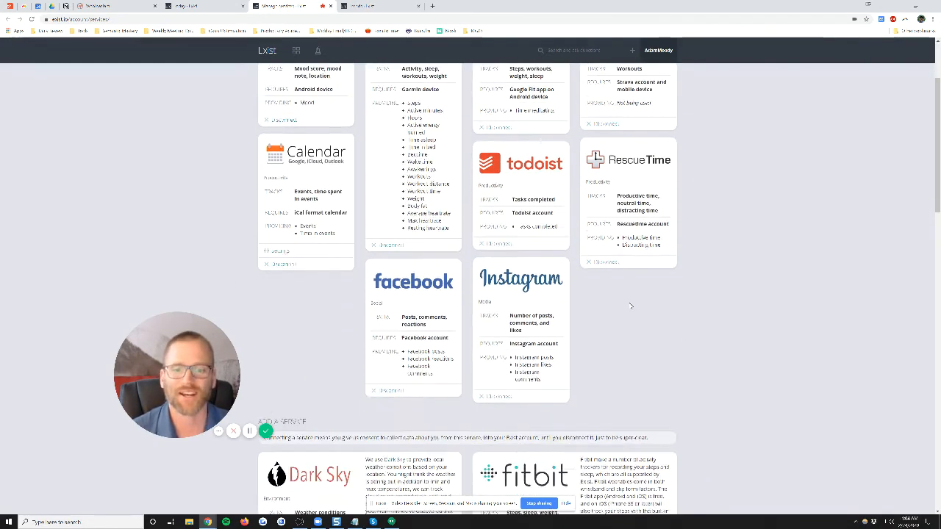
{"action": "scroll", "scroll_direction": "down", "scroll_amount": 3}
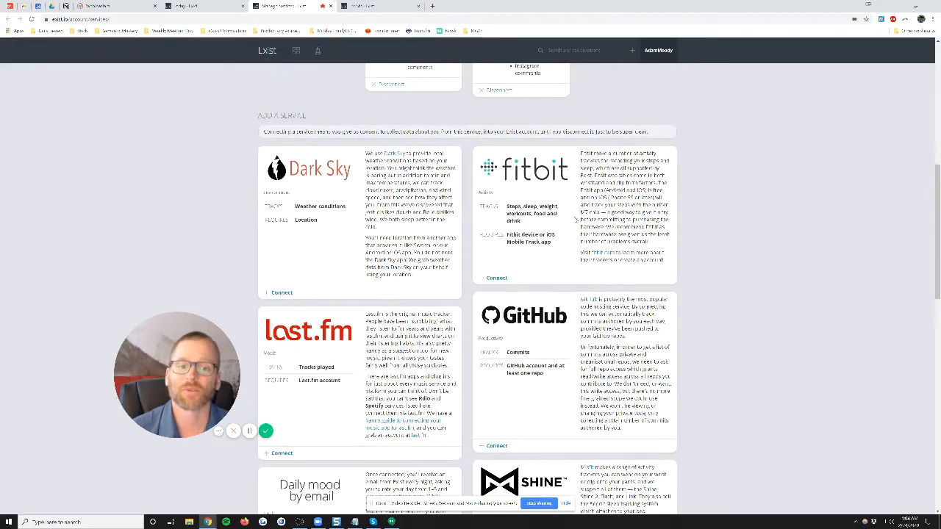
{"action": "scroll", "scroll_direction": "down", "scroll_amount": 3}
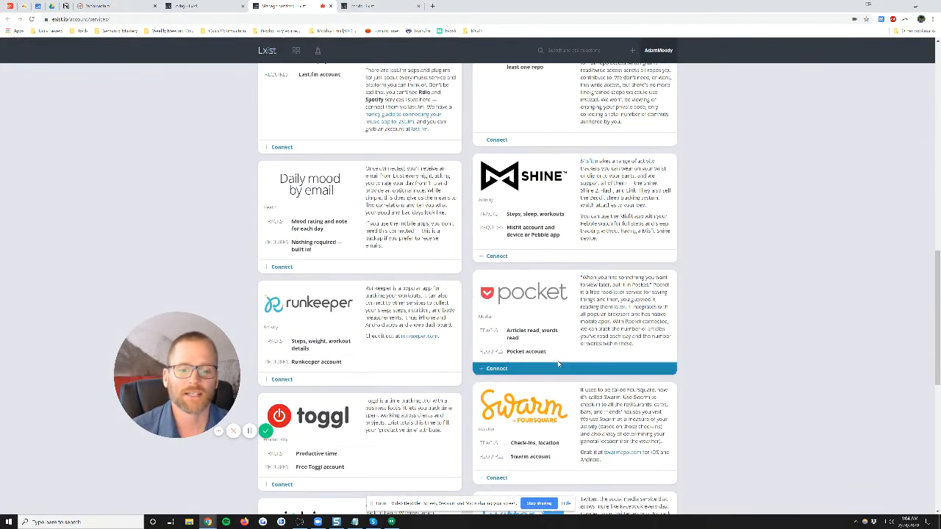
{"action": "scroll", "scroll_direction": "down", "scroll_amount": 3}
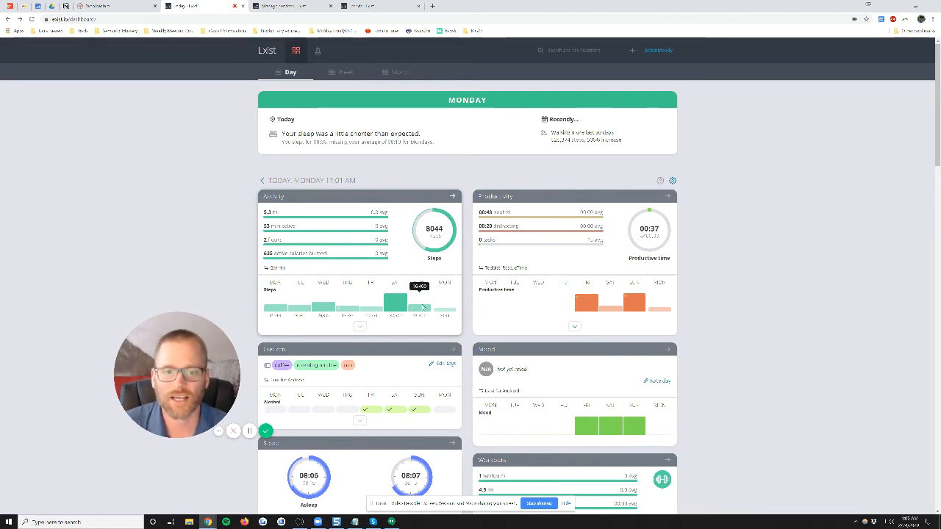
{"action": "mouse_move", "coordinate": [579, 299]}
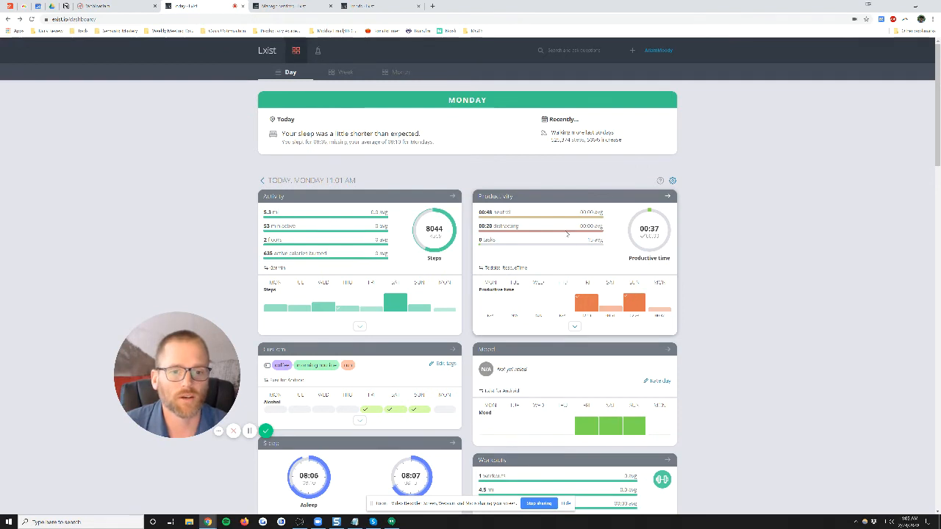
- Scroll through the day's activity, productivity, sleep and mood cards, then head to the Trends page
{"action": "scroll", "scroll_direction": "down", "scroll_amount": 3}
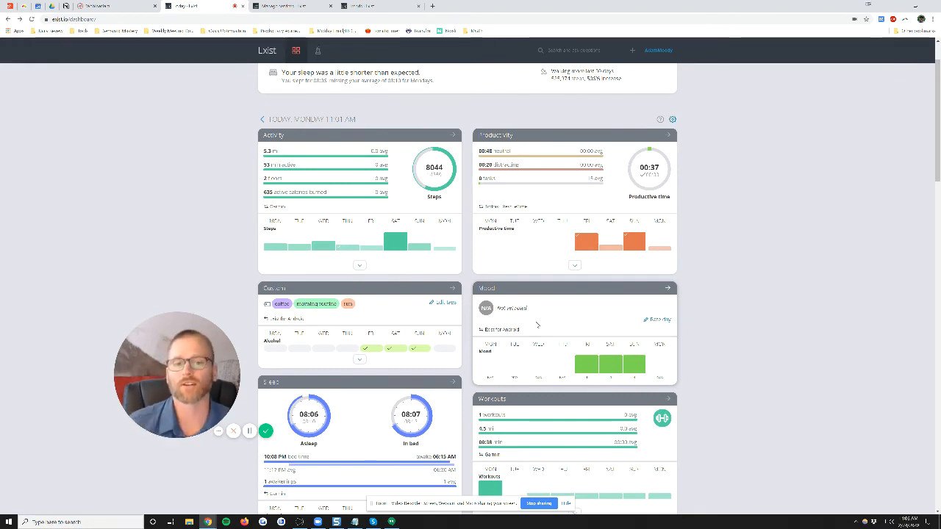
{"action": "scroll", "scroll_direction": "down", "scroll_amount": 3}
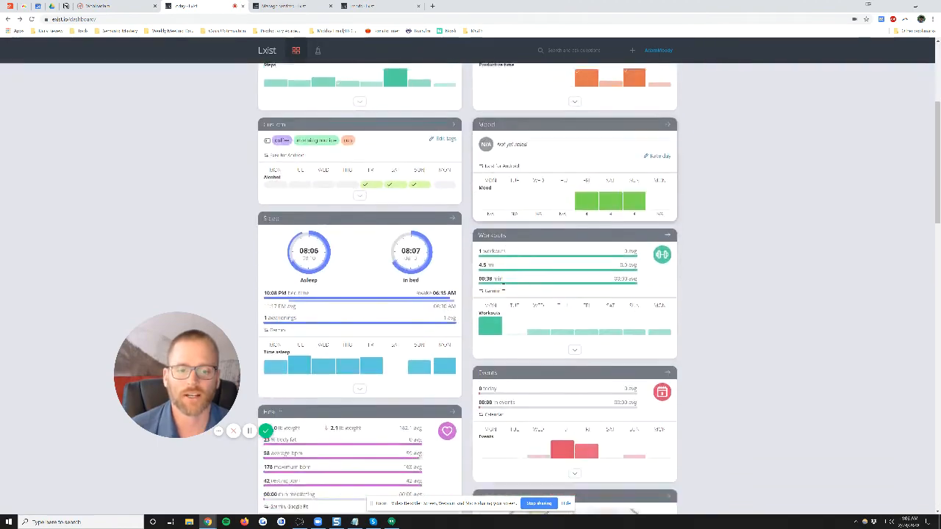
{"action": "scroll", "scroll_direction": "down", "scroll_amount": 3}
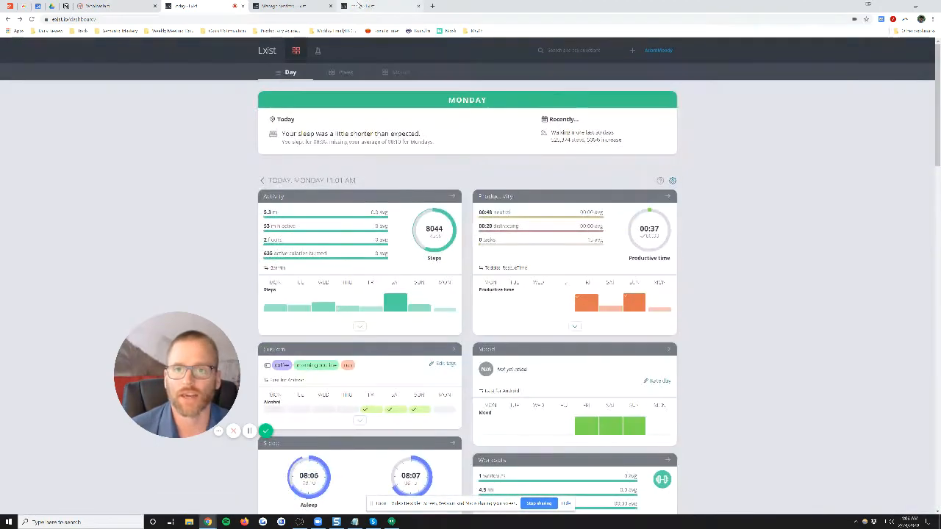
{"action": "left_click", "coordinate": [318, 50]}
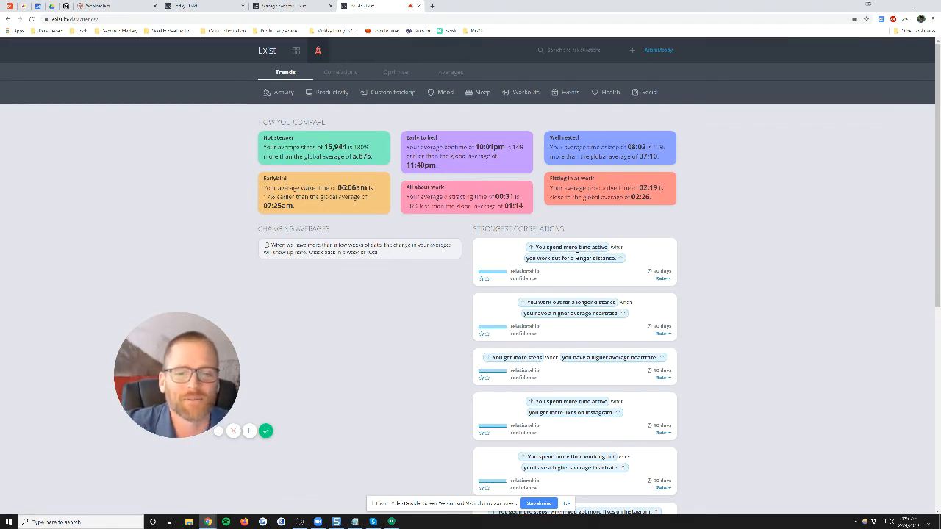
- Scroll down the trends page past Strongest Correlations to the mood breakdown chart
{"action": "scroll", "scroll_direction": "down", "scroll_amount": 3}
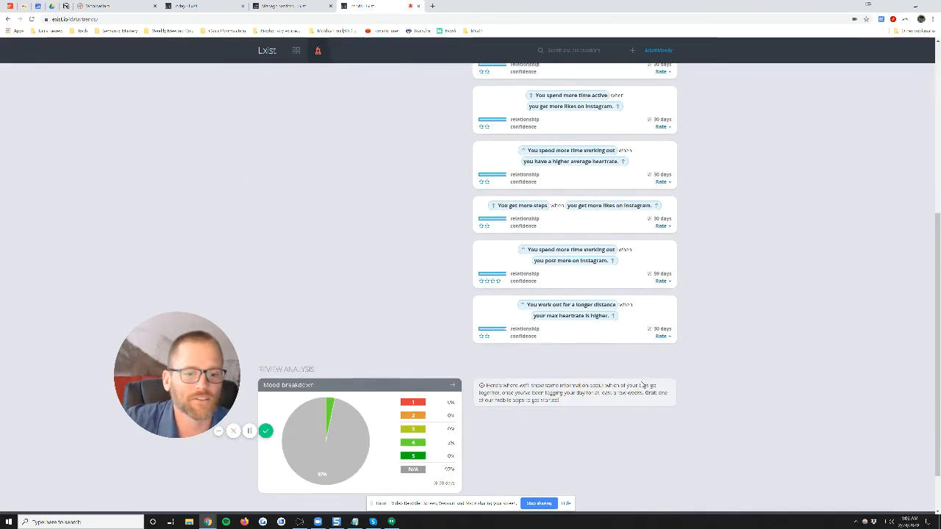